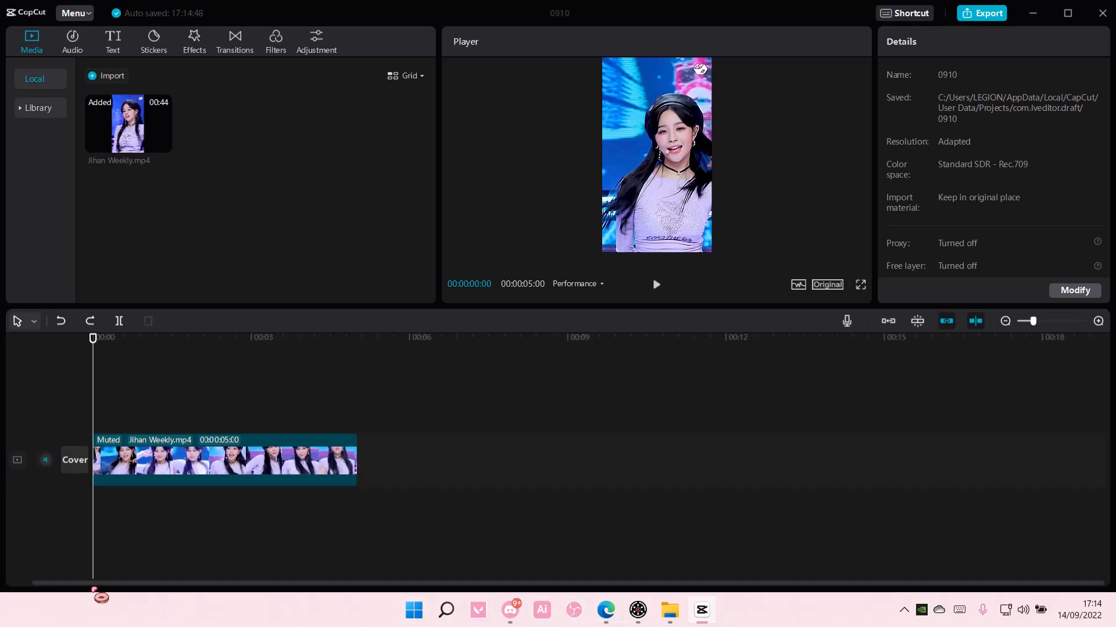
- Select the Jihan Weekly.mp4 clip on the timeline to reach its canvas fill settings
click(214, 459)
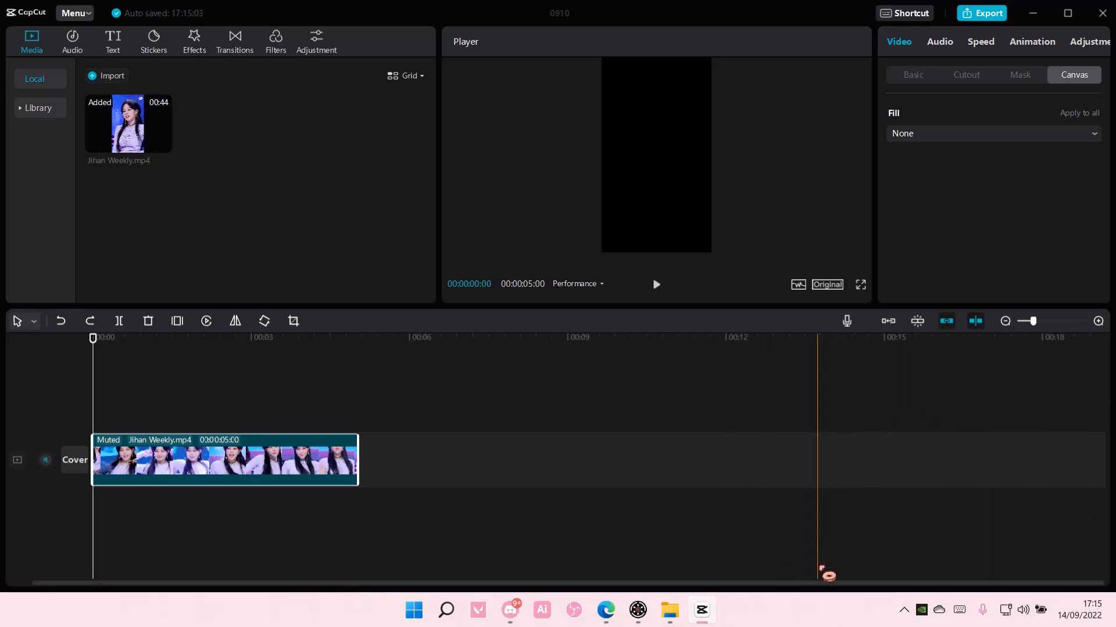
click(966, 75)
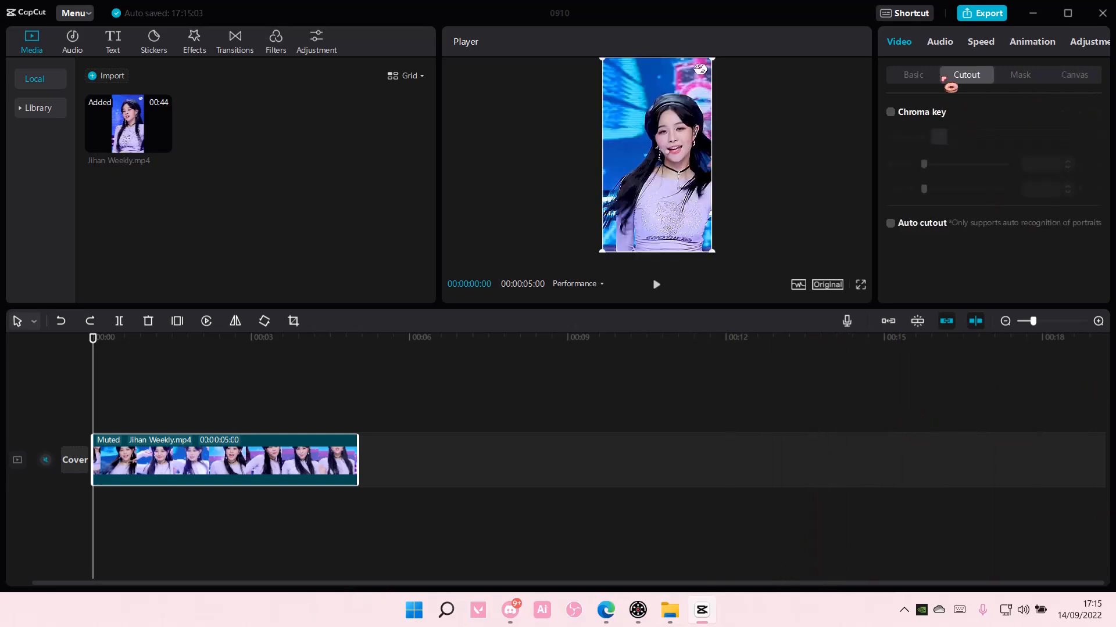
click(913, 75)
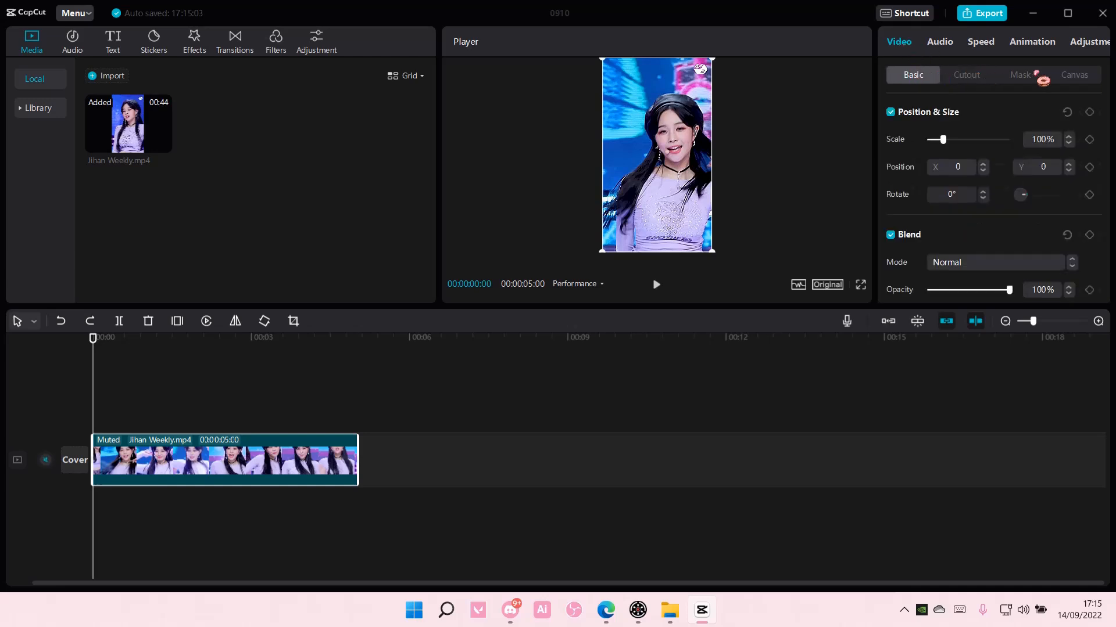
click(1074, 75)
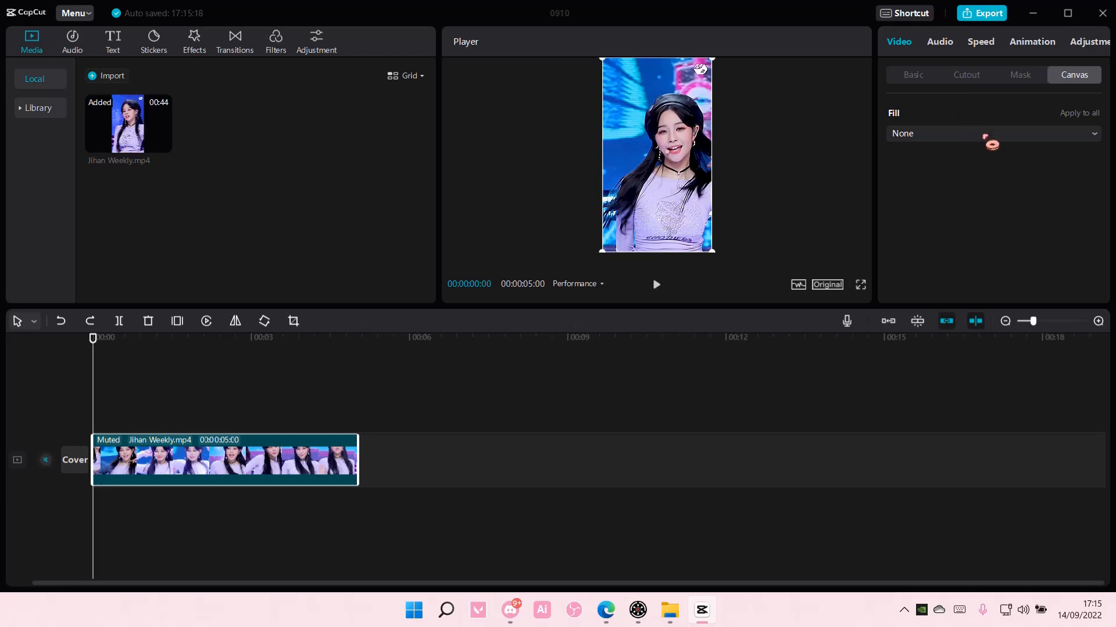
- Try a blur fill, shrink the clip, then switch to a light lavender colour fill
click(989, 133)
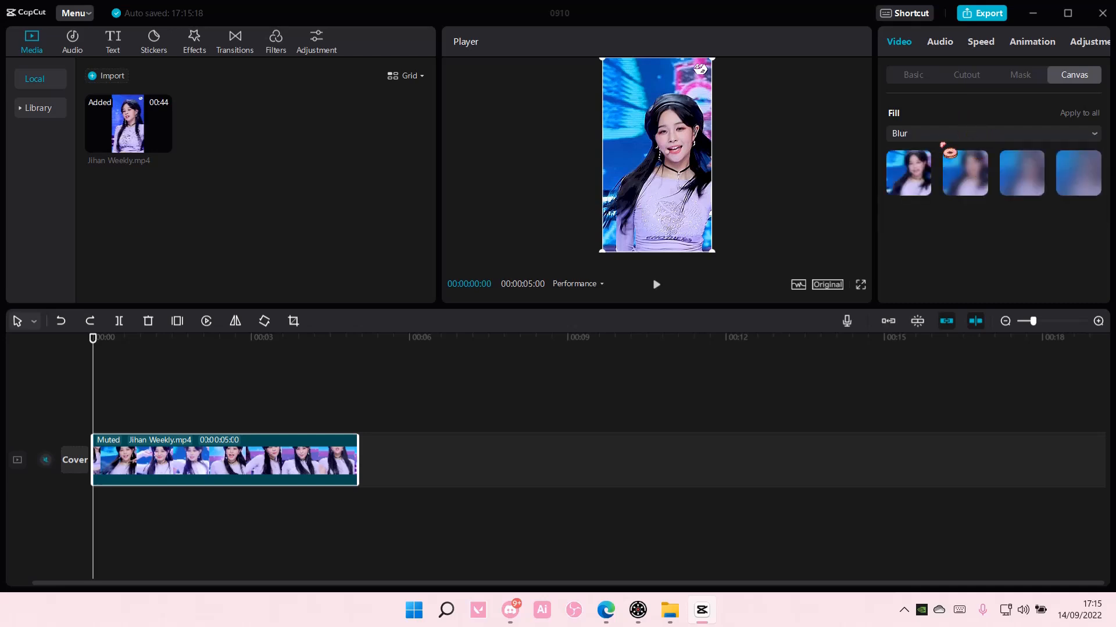
click(1021, 173)
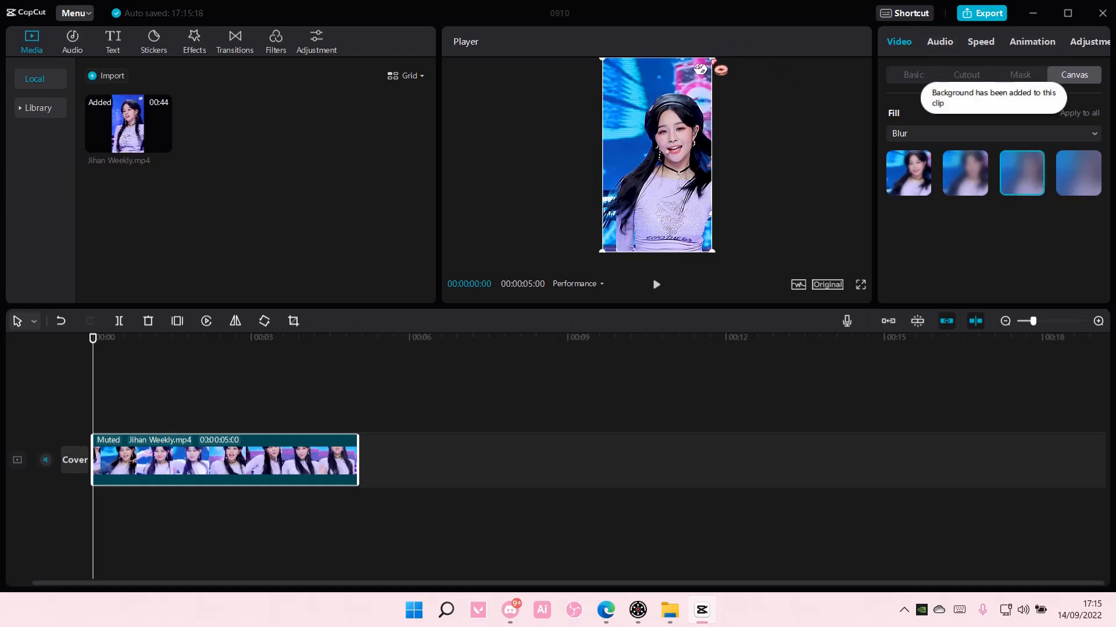
click(655, 154)
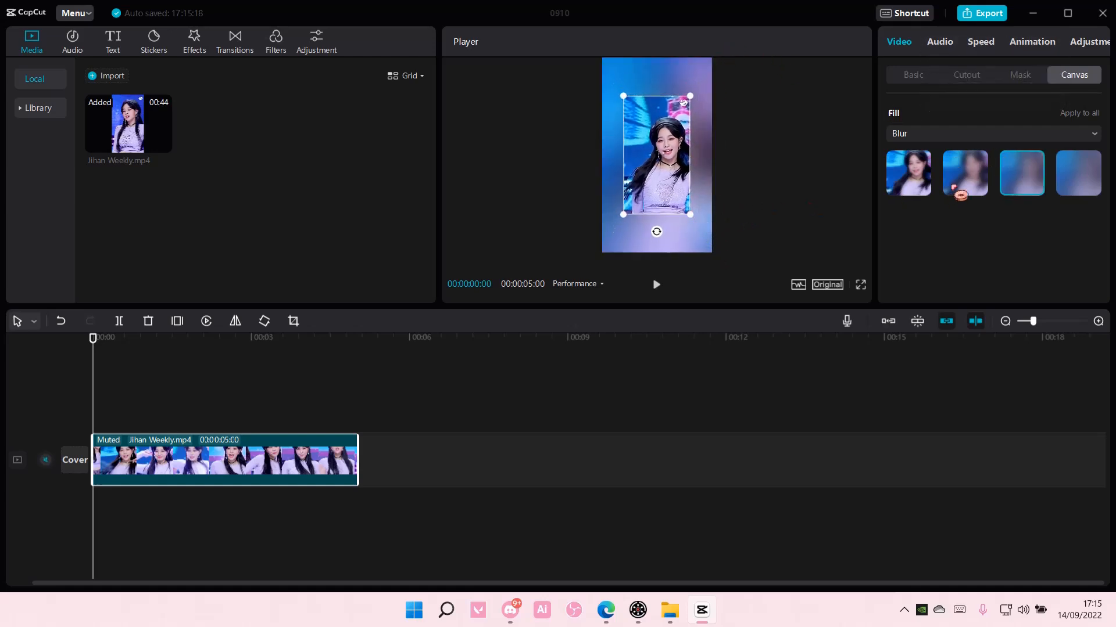
click(1078, 173)
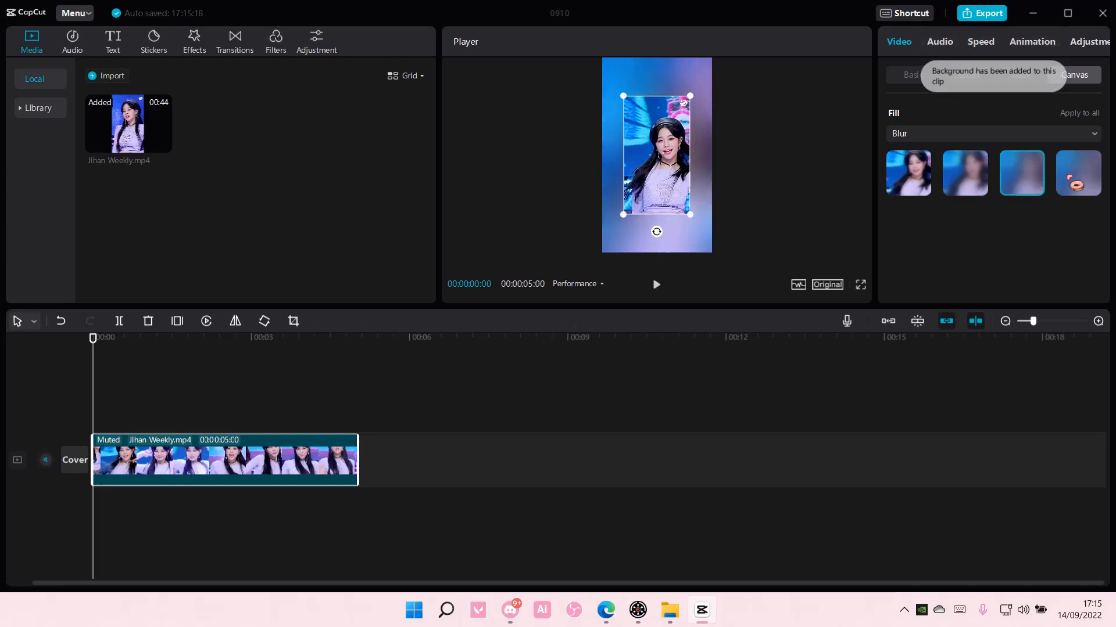
click(993, 133)
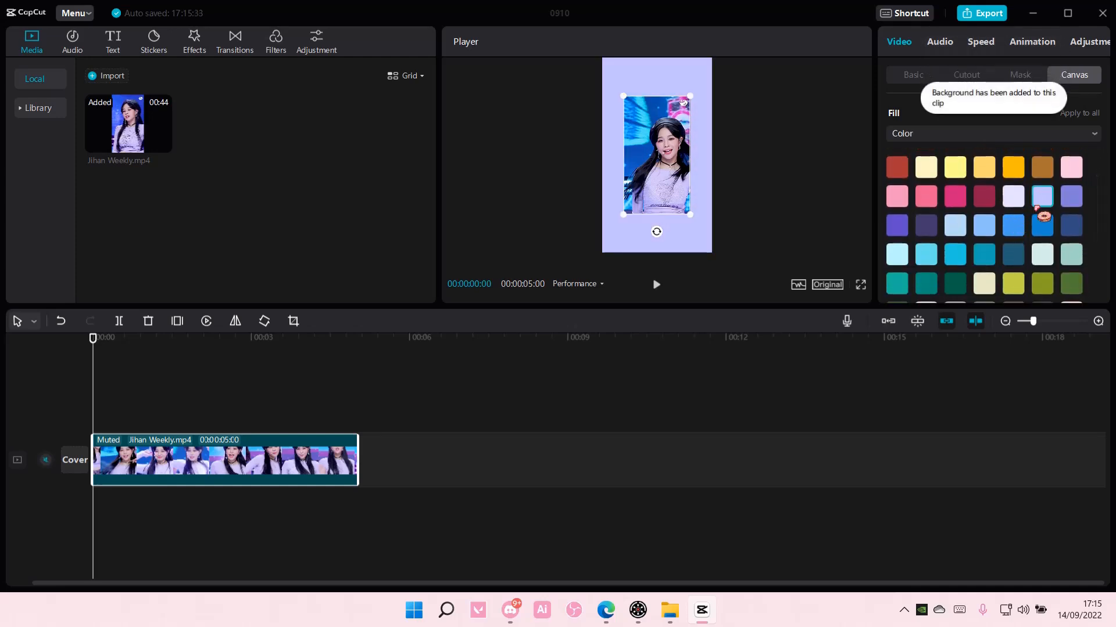
- Change the Fill type from Color to Style for a pink sparkly background
click(991, 134)
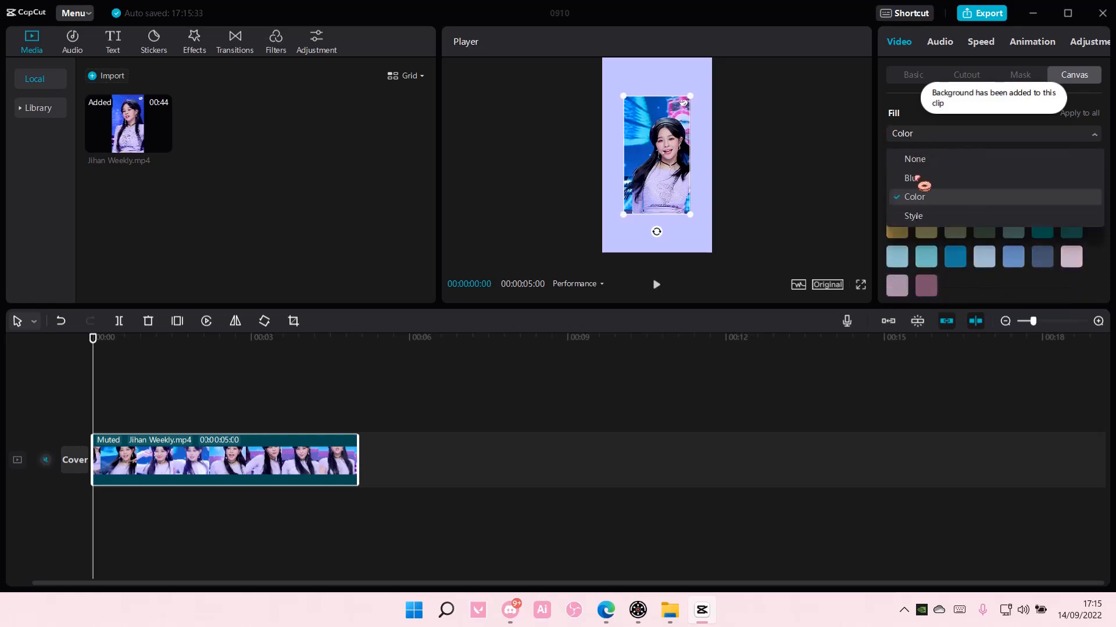
click(918, 216)
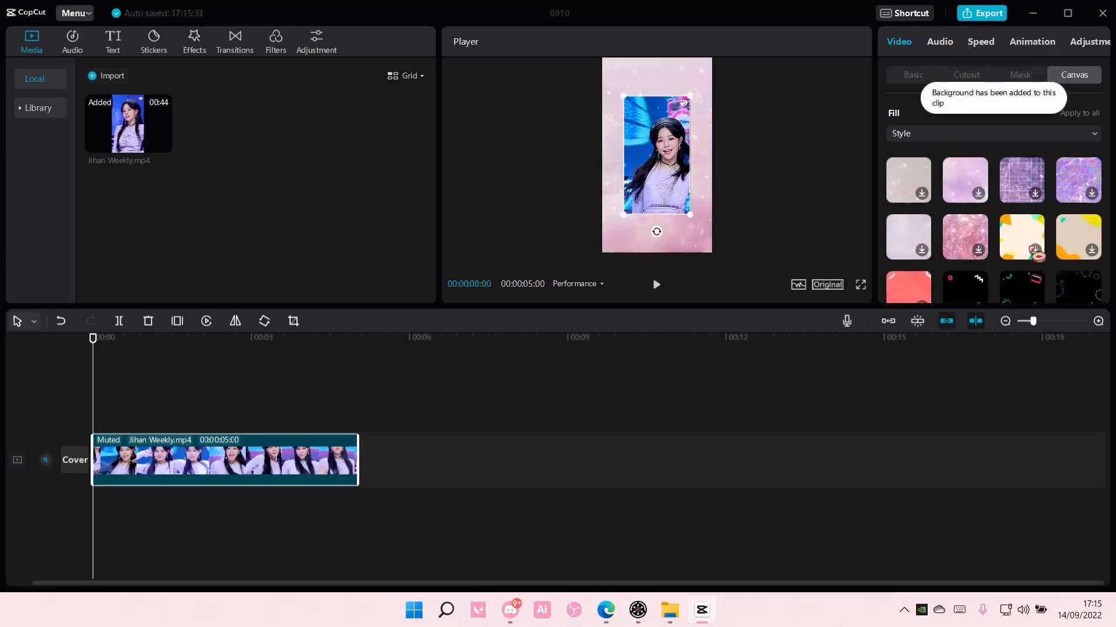
- Try purple glittery and pastel framed styles, settling on the mauve cloudy style
click(1021, 181)
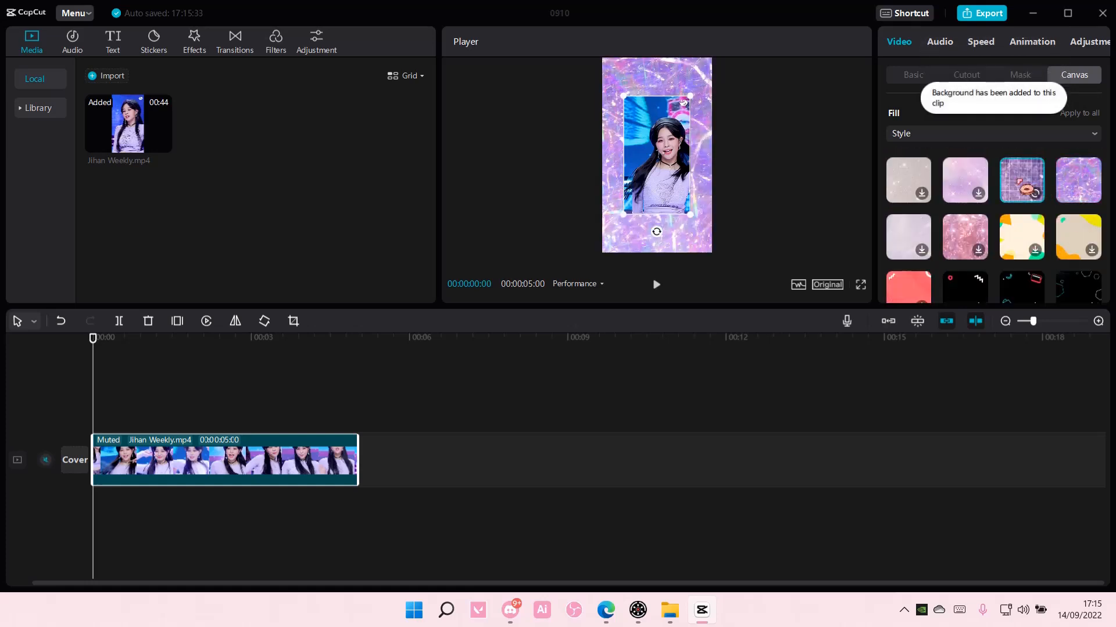
click(1078, 181)
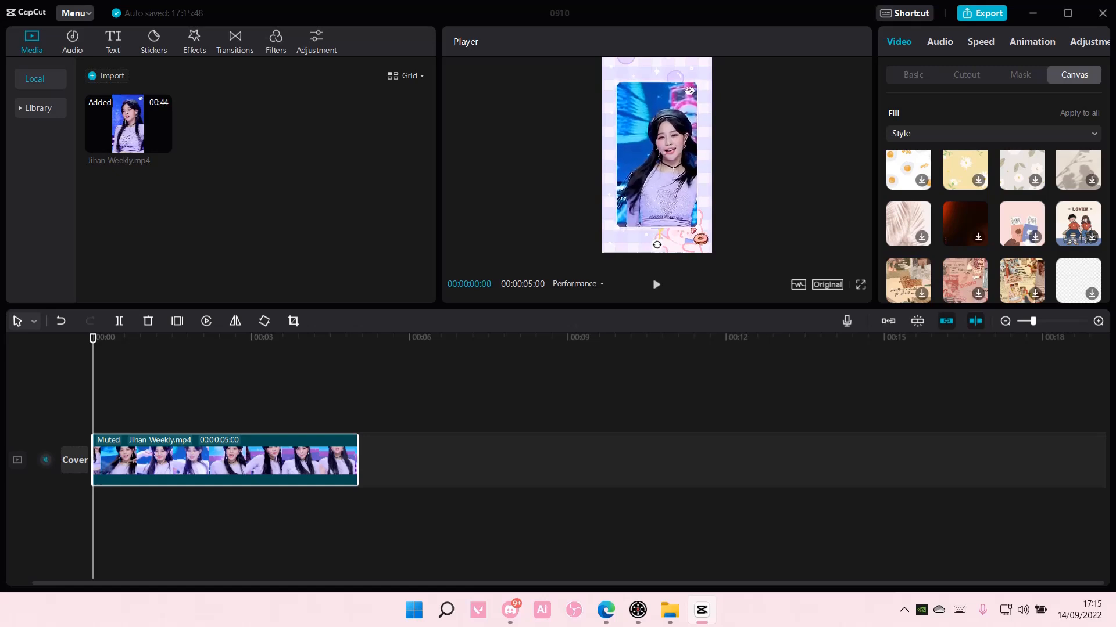
click(1020, 169)
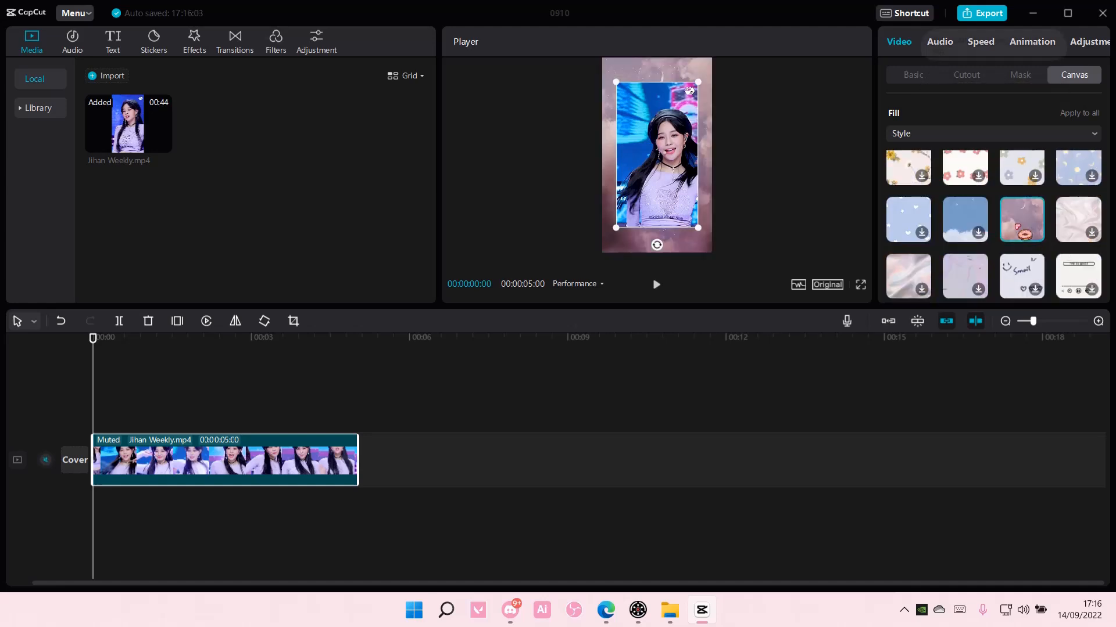
click(1020, 219)
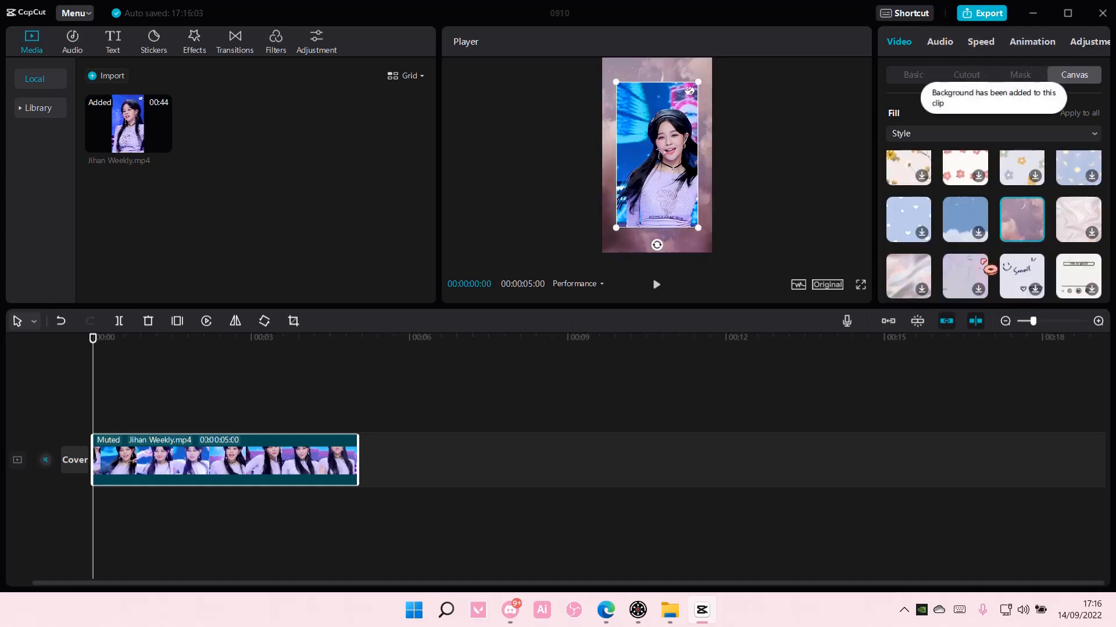